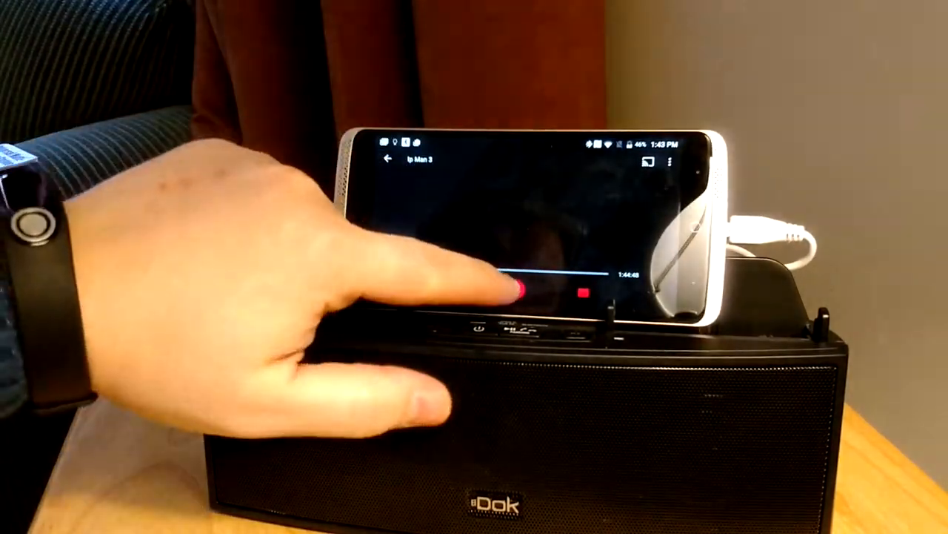
# - Start playback of Ip Man 3 with the red play button in the video player
pyautogui.click(515, 289)
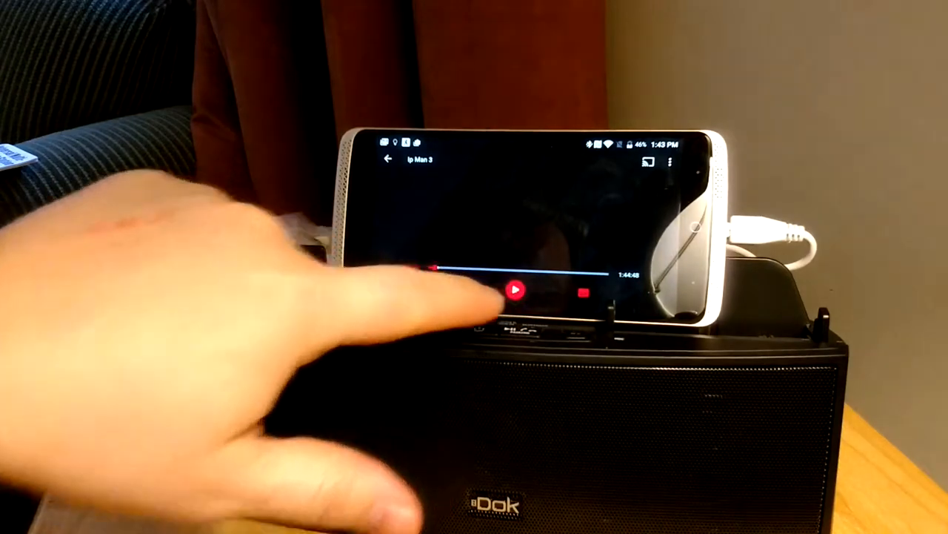
pyautogui.click(515, 291)
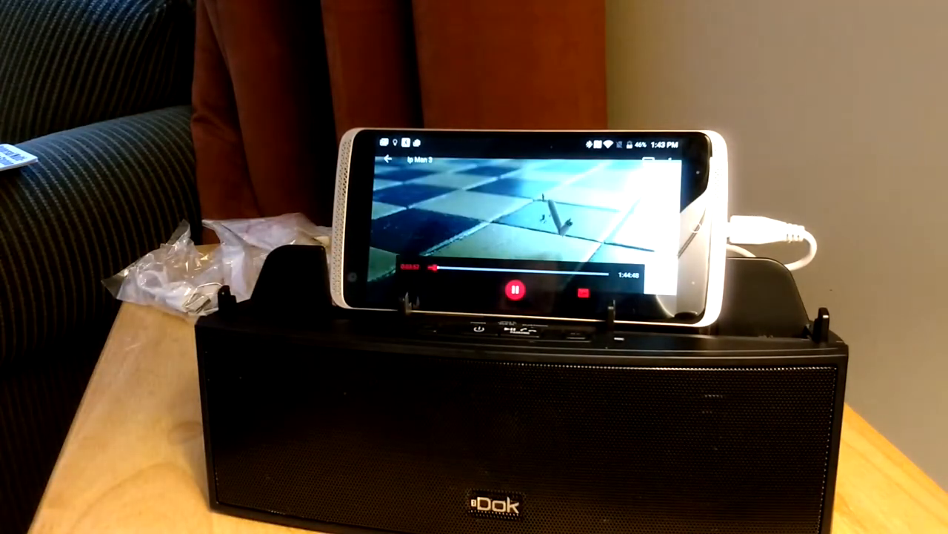